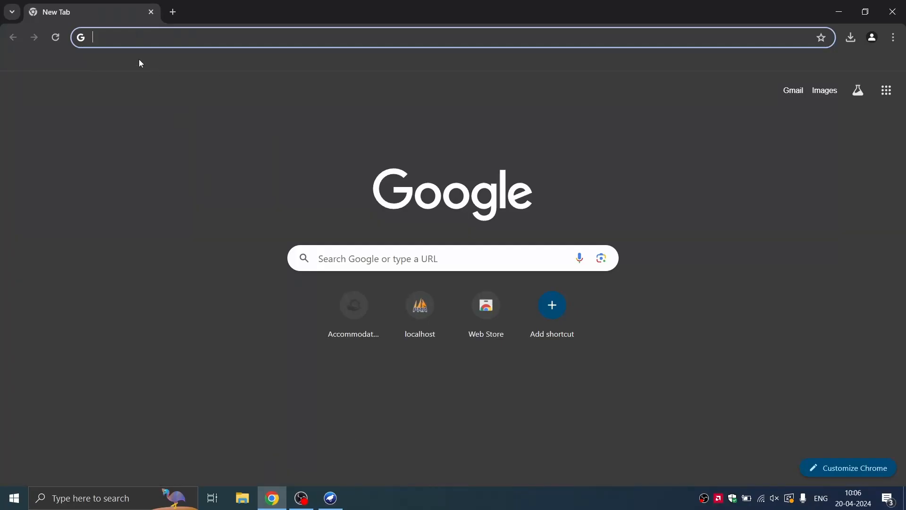
# Search Google for "star uml" from the Chrome address bar.
pyautogui.write('star uml')
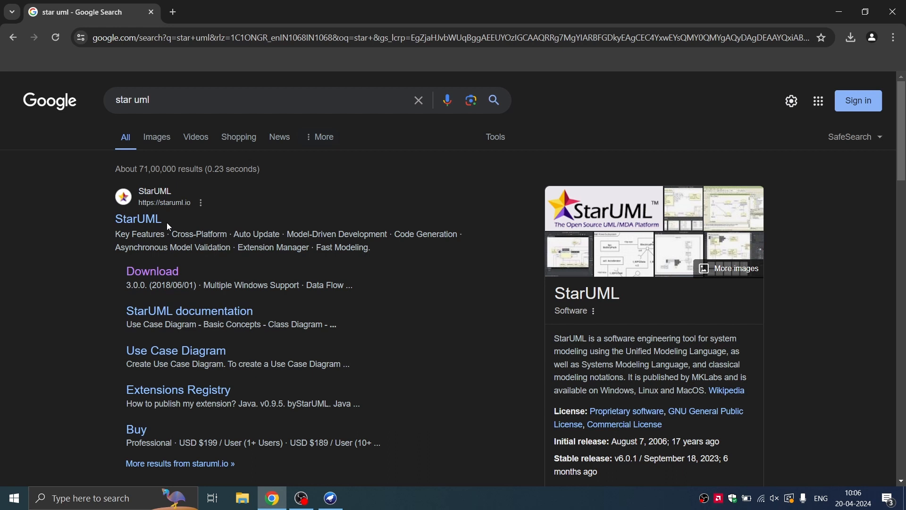
pyautogui.moveTo(138, 219)
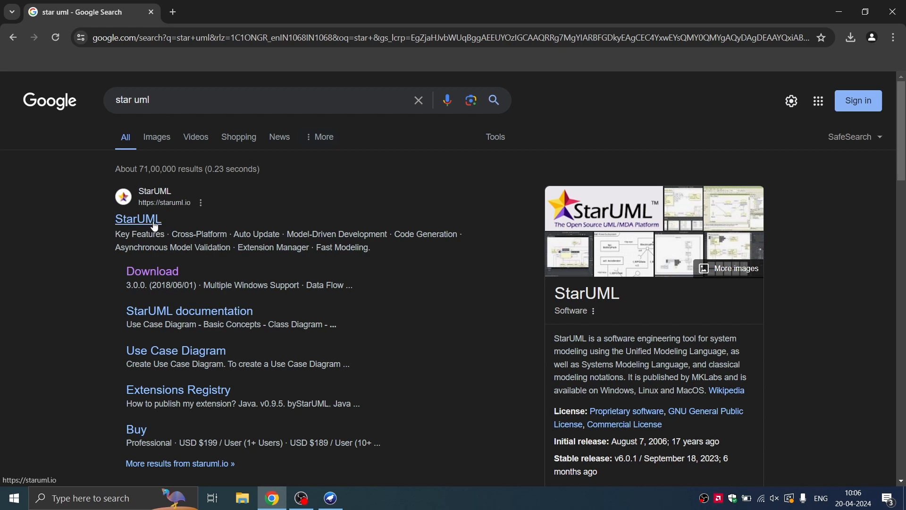
# Open staruml.io from the top result and browse the home page offering StarUML v6.1.0 for Windows.
pyautogui.click(138, 219)
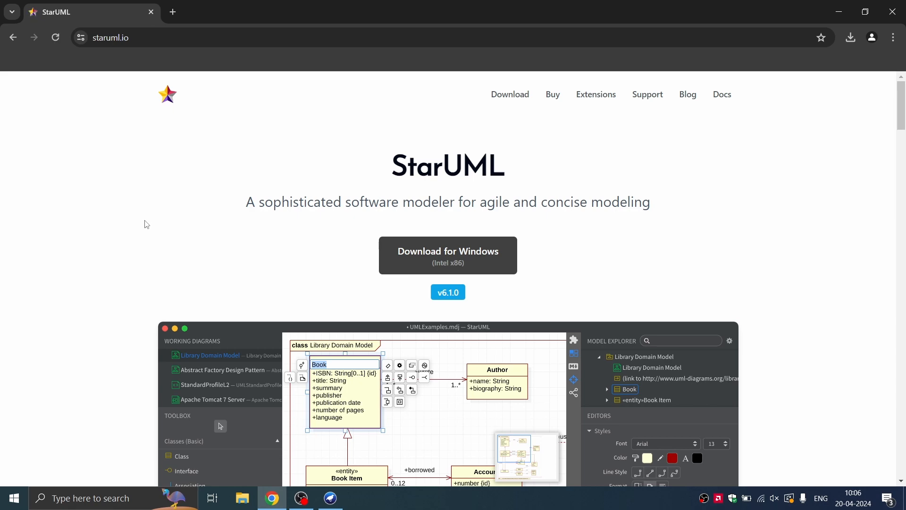
pyautogui.moveTo(395, 254)
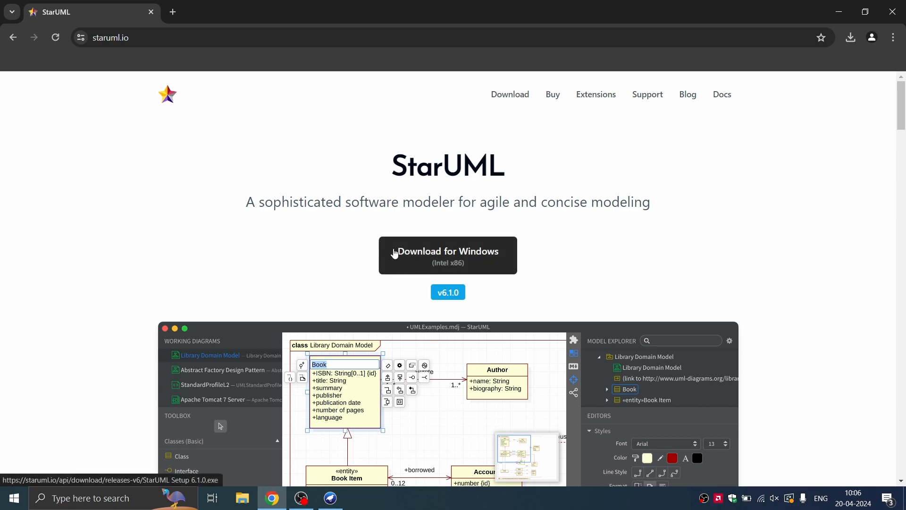
pyautogui.scroll(-3)
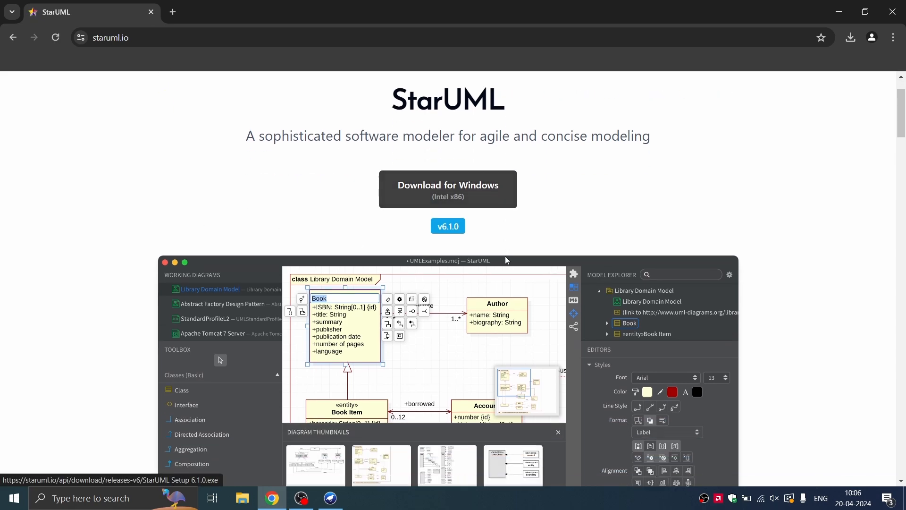
pyautogui.scroll(-3)
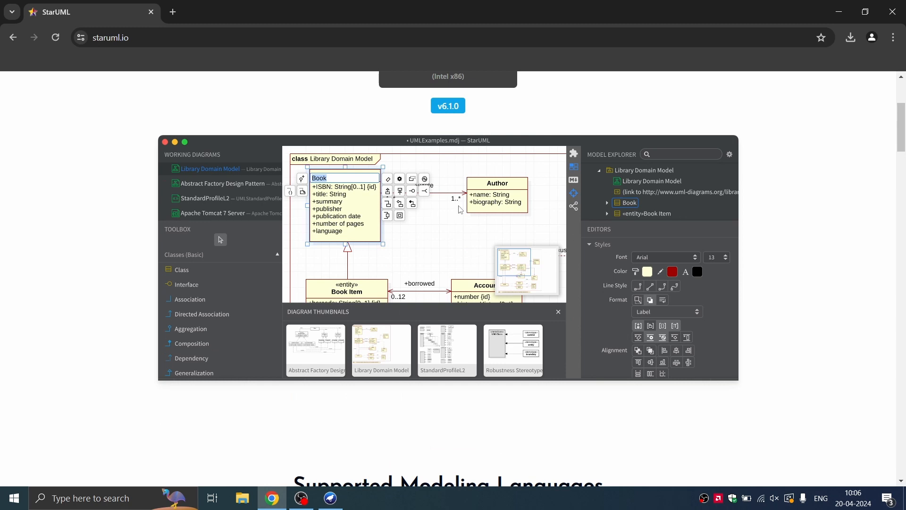
pyautogui.moveTo(292, 289)
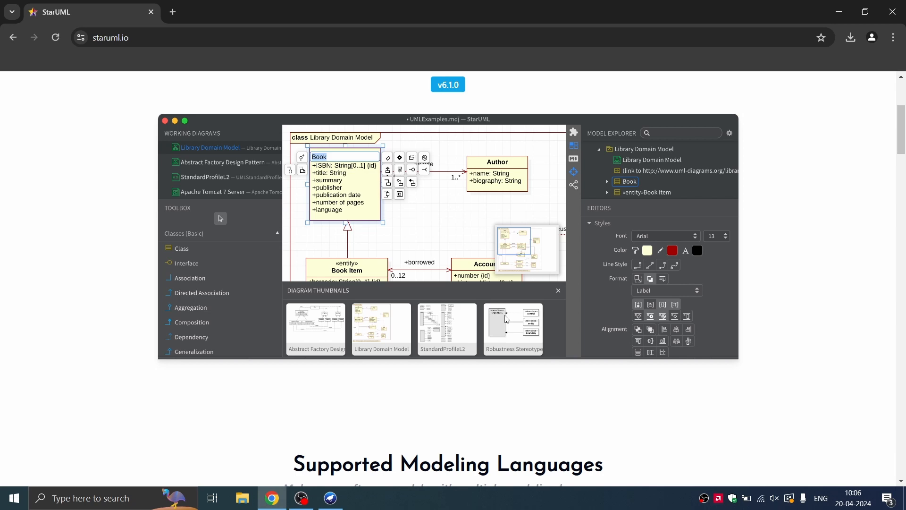
pyautogui.scroll(-3)
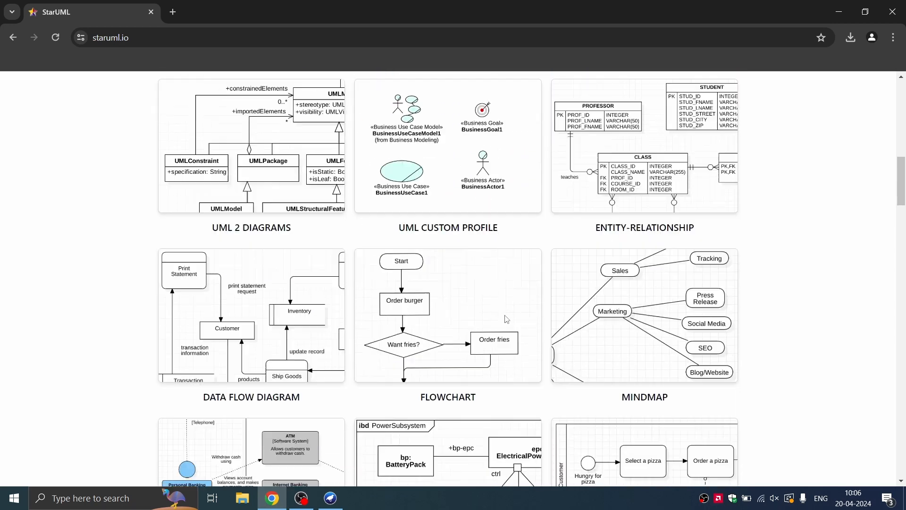
pyautogui.scroll(-3)
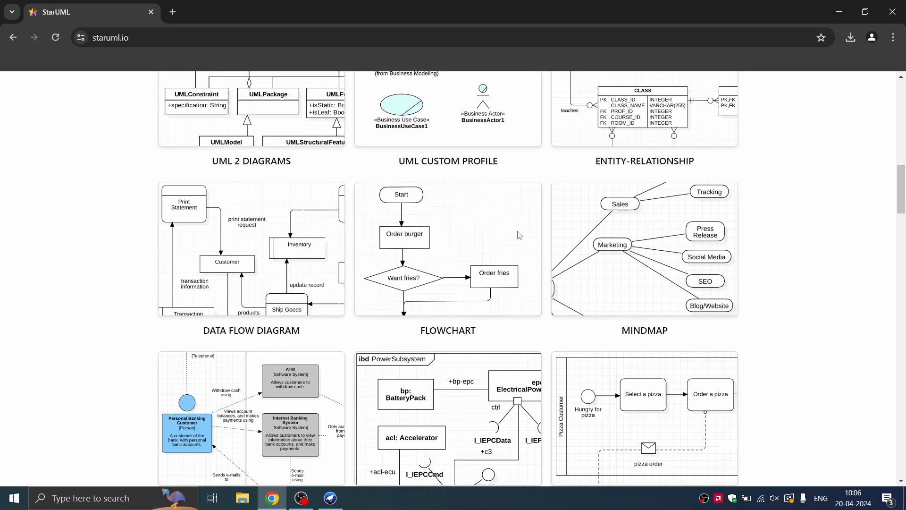
pyautogui.scroll(-3)
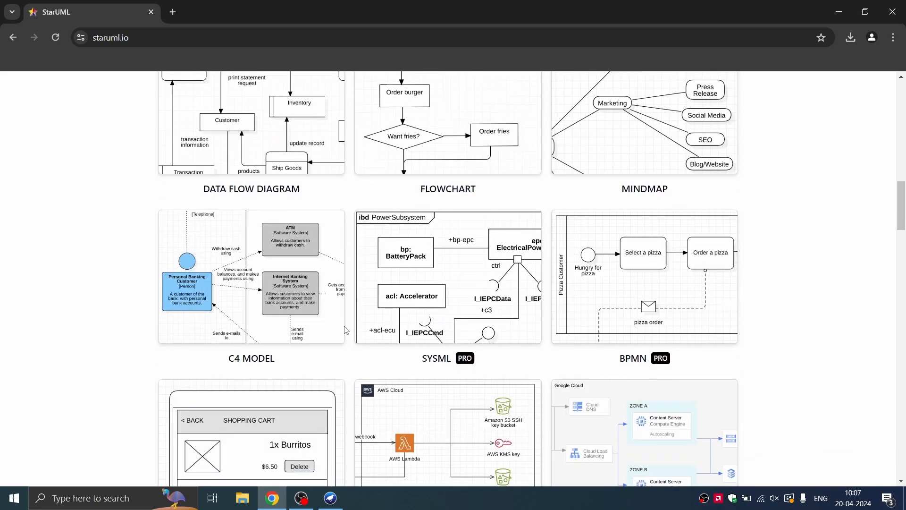
pyautogui.scroll(-3)
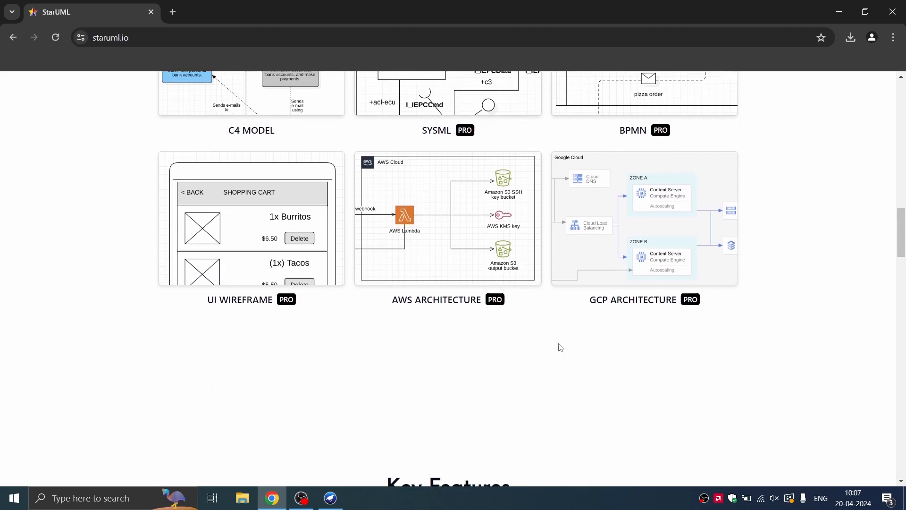
pyautogui.scroll(-3)
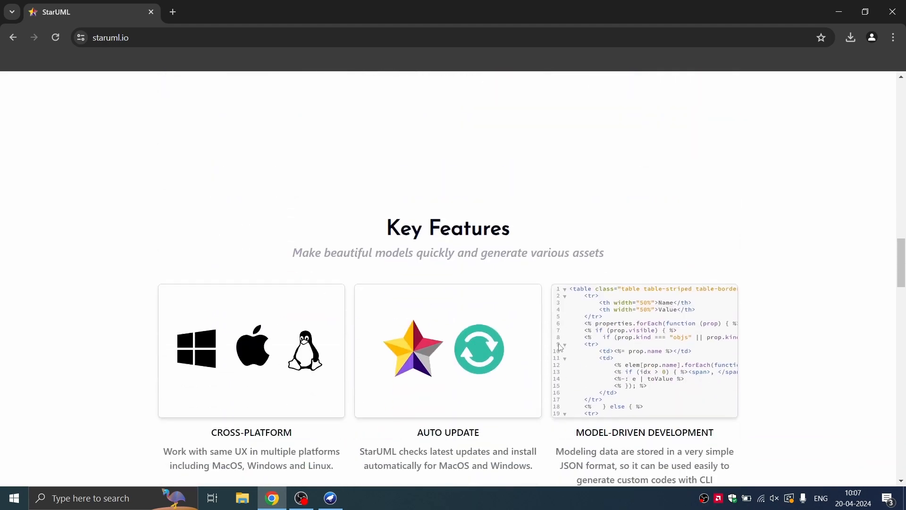
pyautogui.scroll(3)
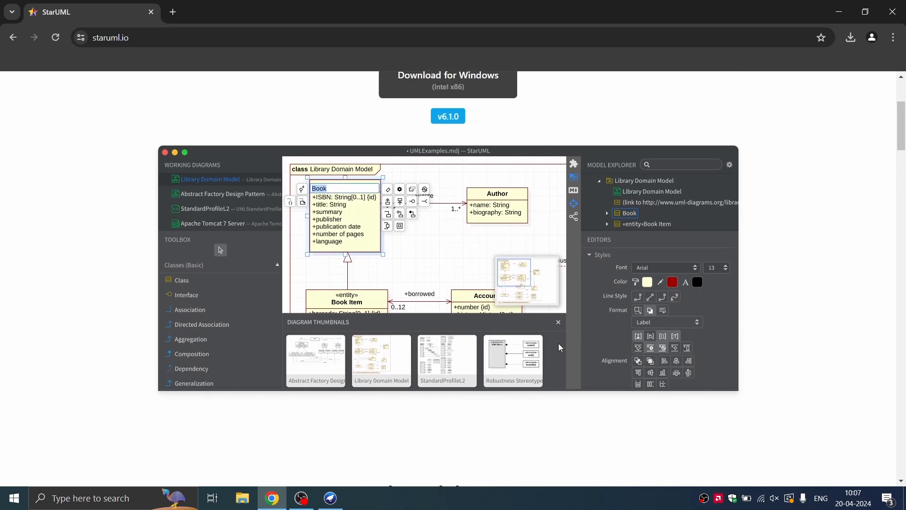
pyautogui.scroll(3)
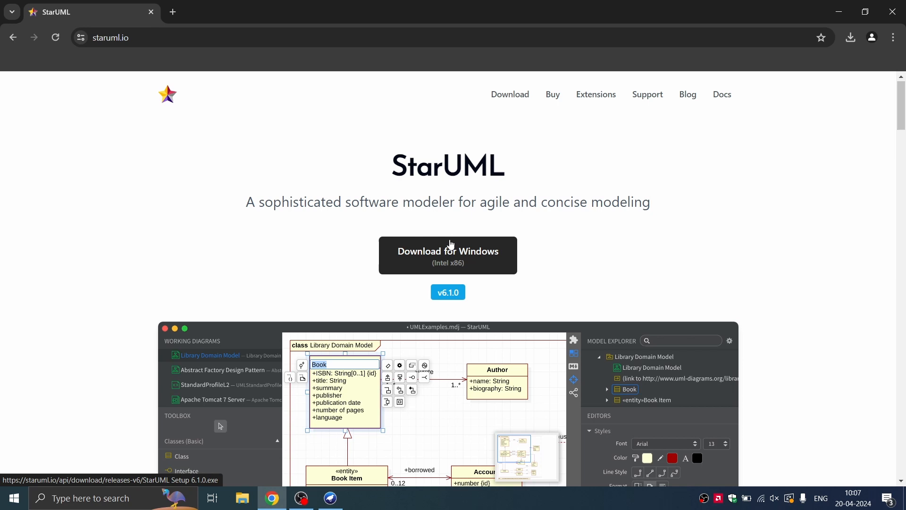
pyautogui.click(446, 256)
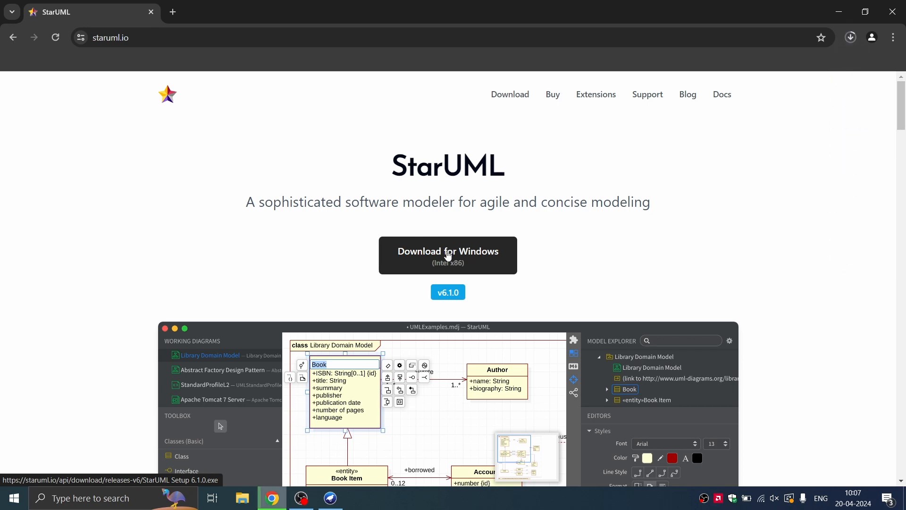
pyautogui.moveTo(797, 151)
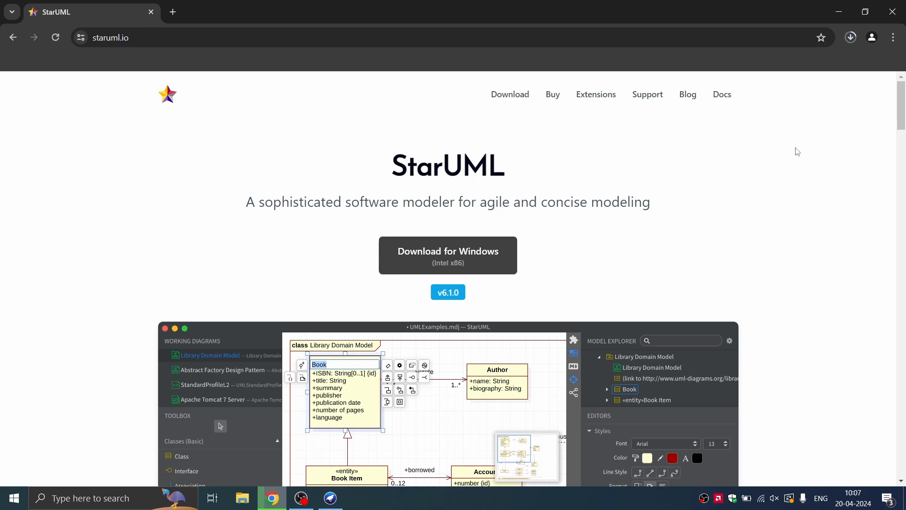
pyautogui.moveTo(823, 147)
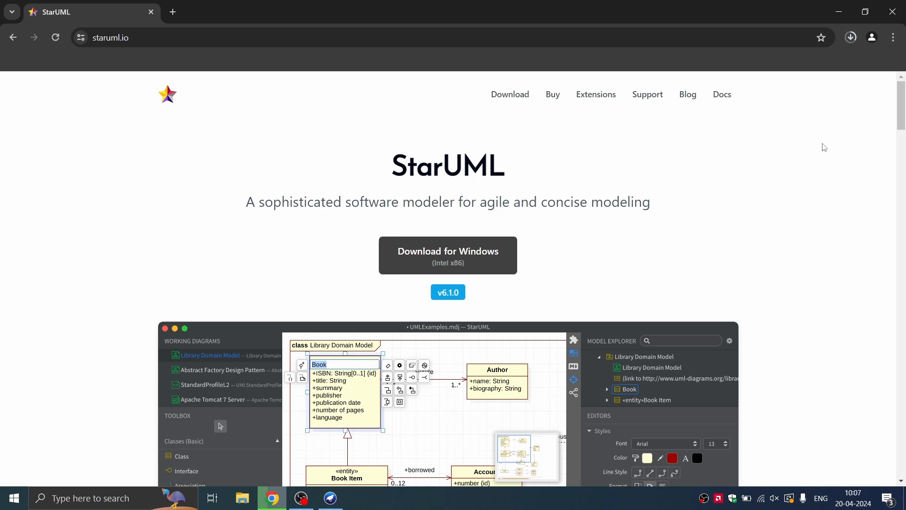
pyautogui.moveTo(639, 227)
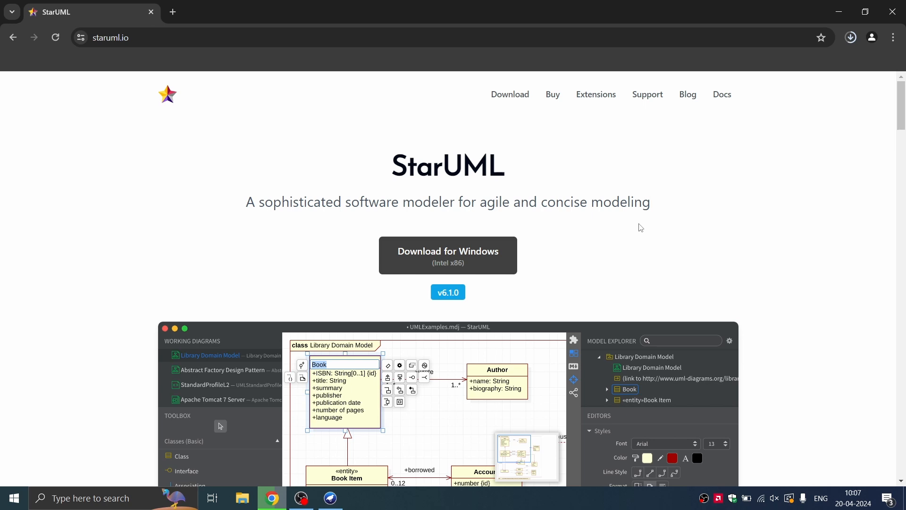
pyautogui.moveTo(725, 178)
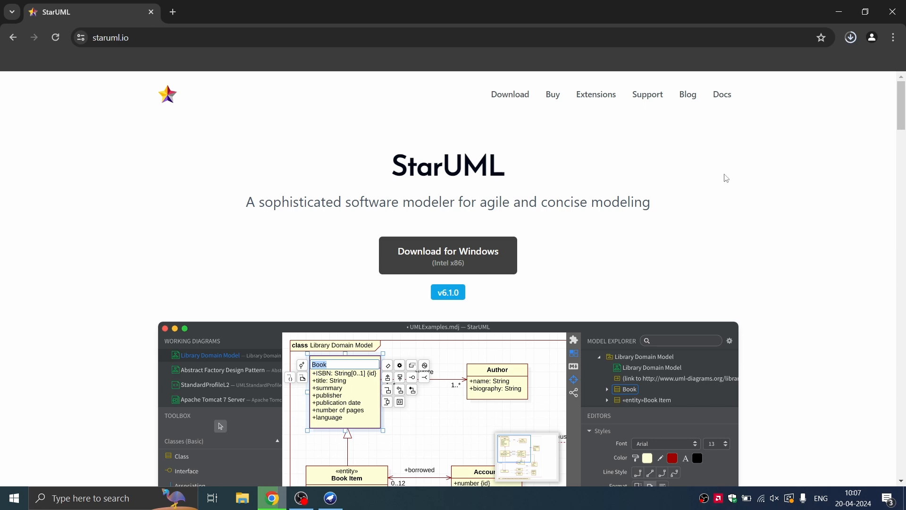
pyautogui.moveTo(508, 94)
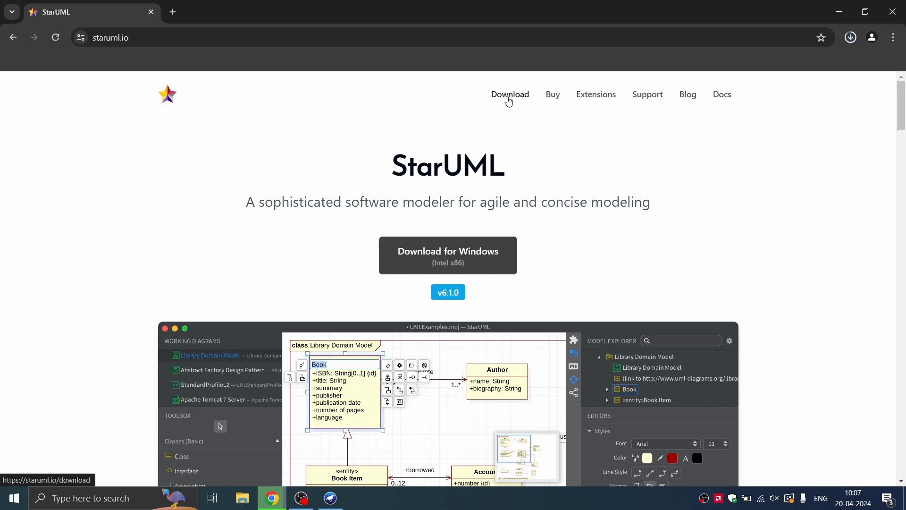
# Download the Windows installer StarUML Setup 6.1.0 (191 MB) and reveal it in Downloads.
pyautogui.click(509, 94)
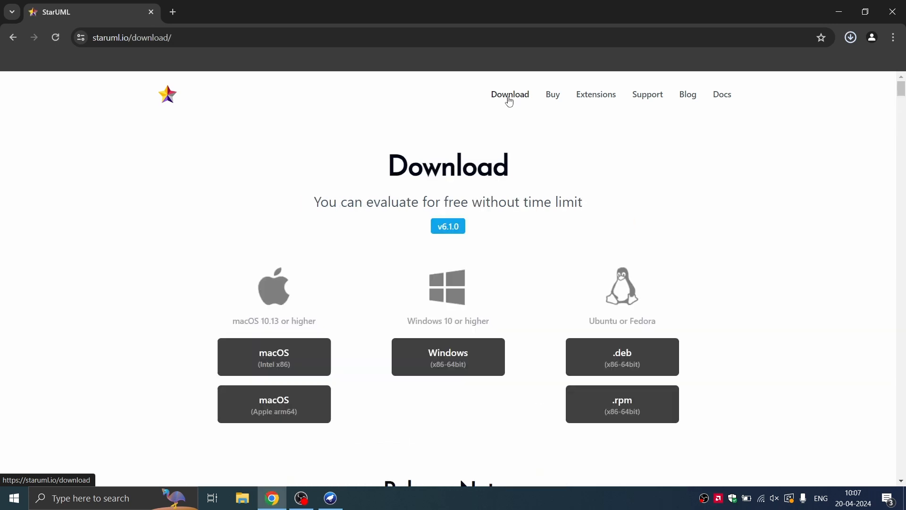
pyautogui.moveTo(561, 270)
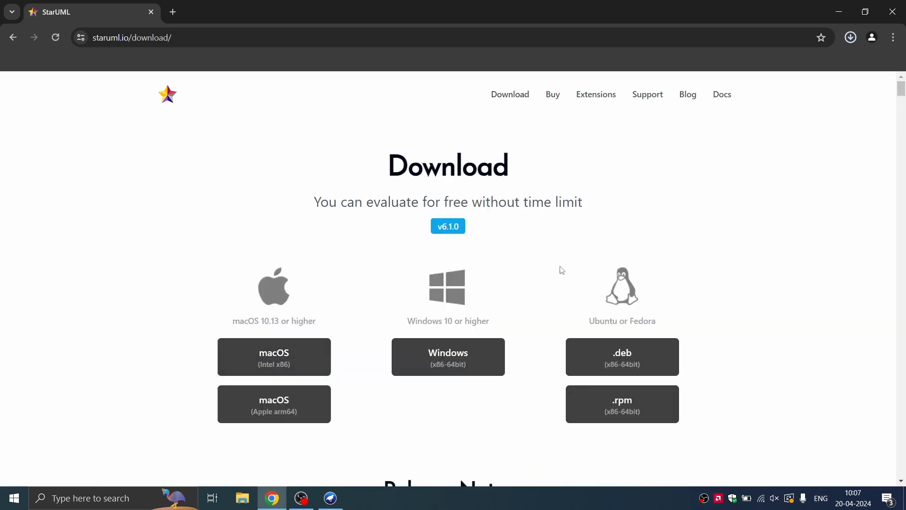
pyautogui.moveTo(437, 429)
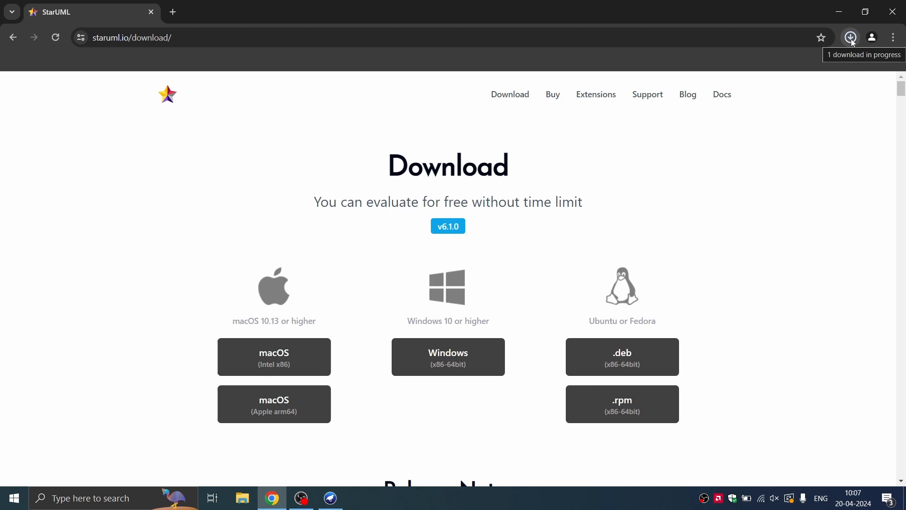
pyautogui.click(850, 36)
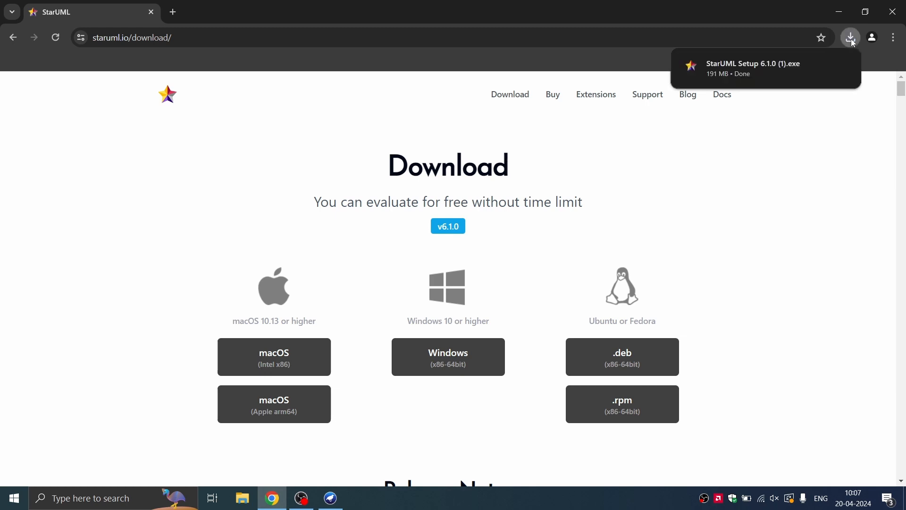
pyautogui.moveTo(780, 68)
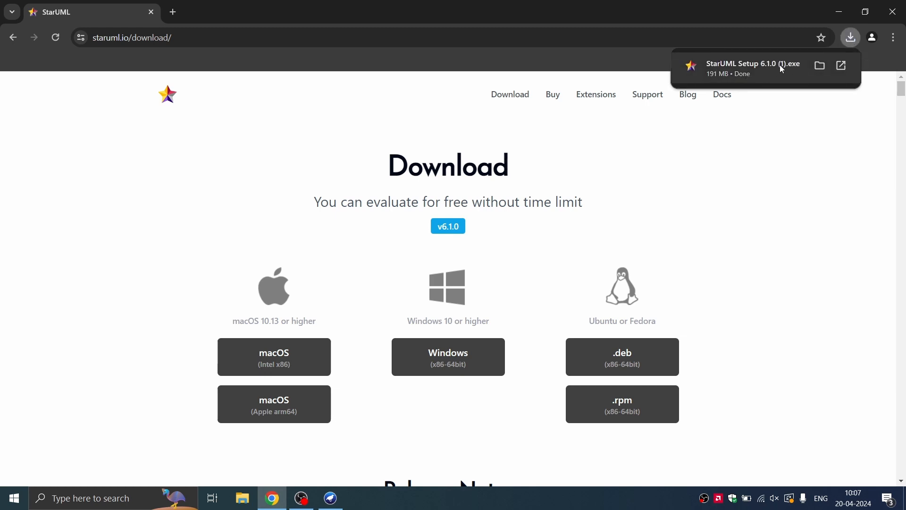
pyautogui.click(820, 65)
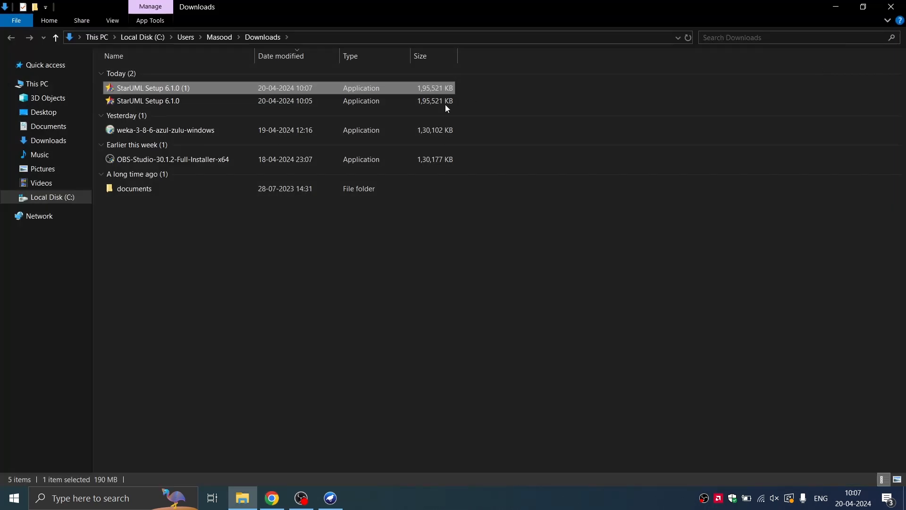
pyautogui.moveTo(239, 87)
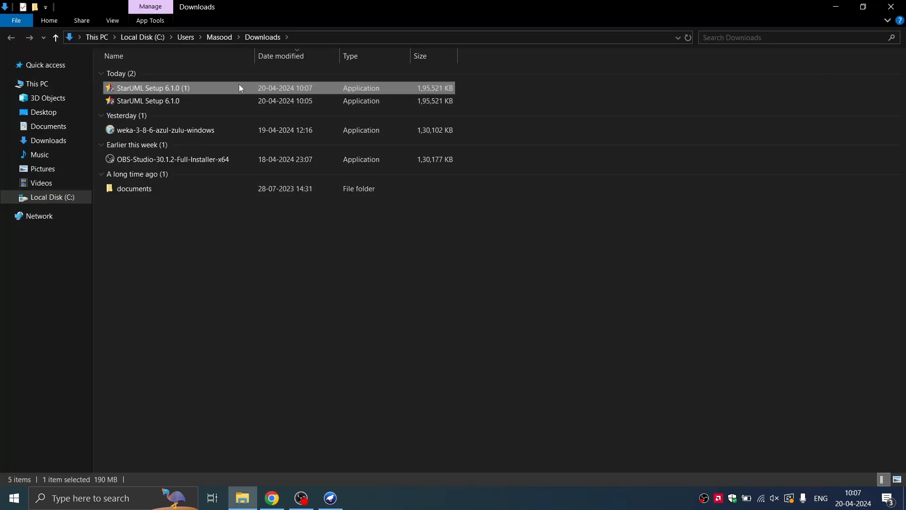
# Launch the StarUML Setup 6.1.0 (1) installer from the Downloads folder.
pyautogui.doubleClick(152, 87)
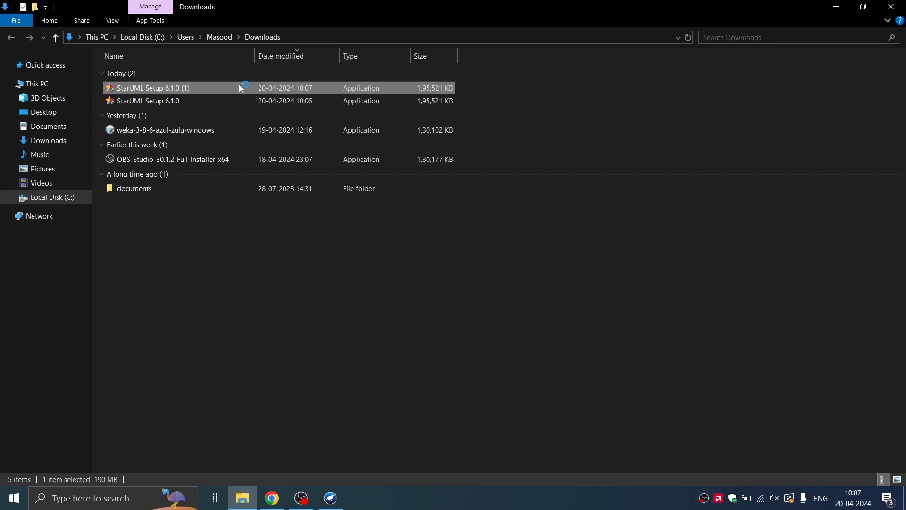
pyautogui.doubleClick(151, 87)
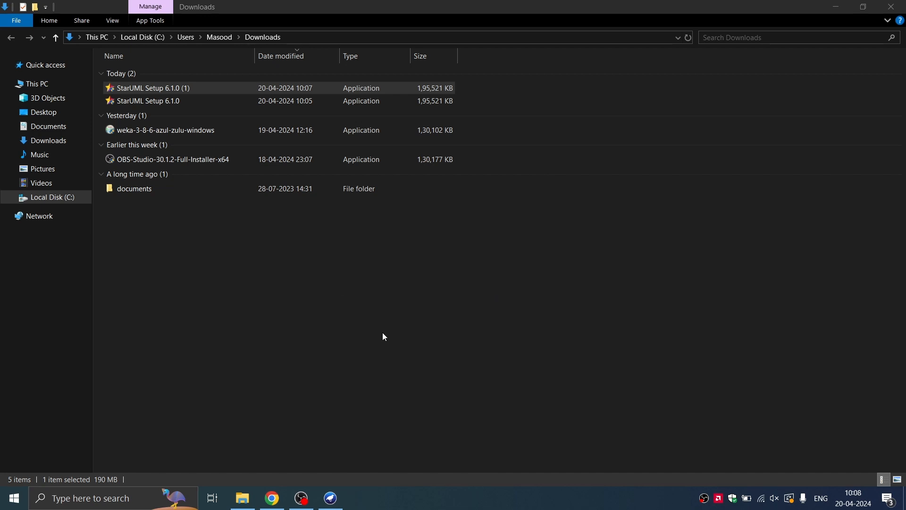
pyautogui.doubleClick(152, 88)
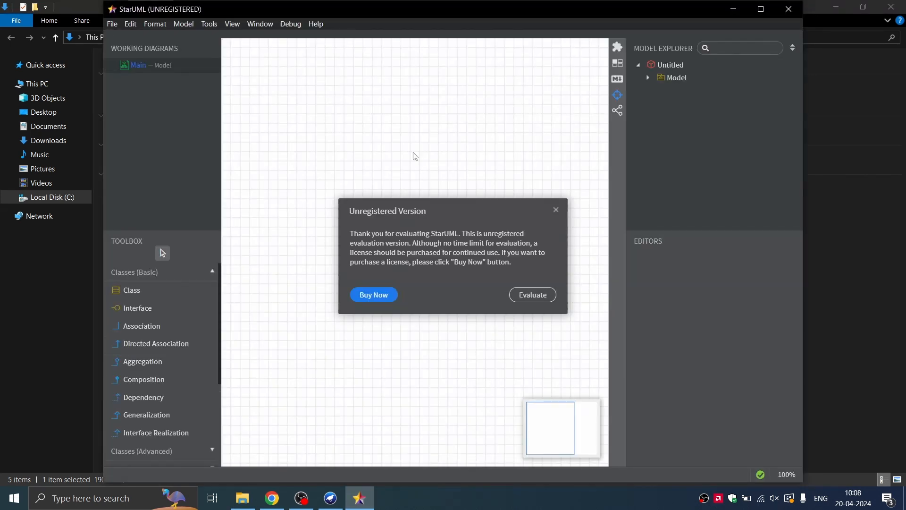
pyautogui.moveTo(548, 170)
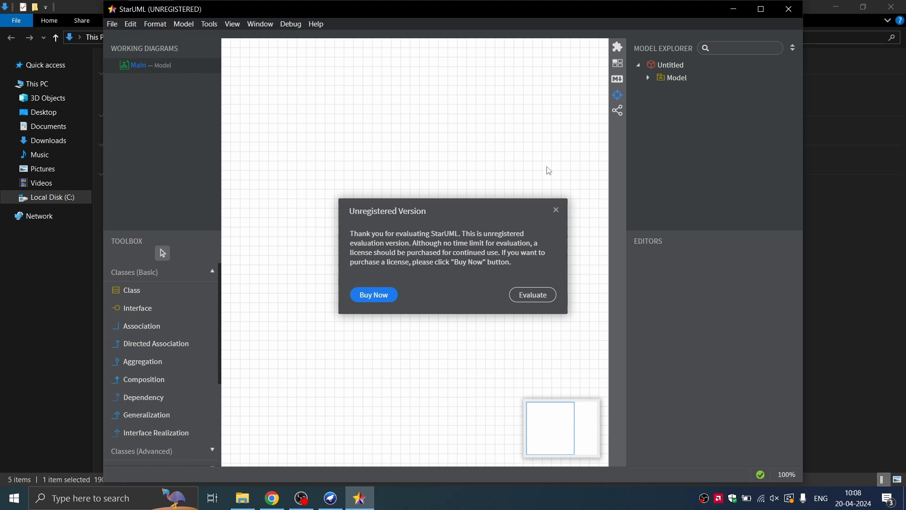
pyautogui.moveTo(310, 278)
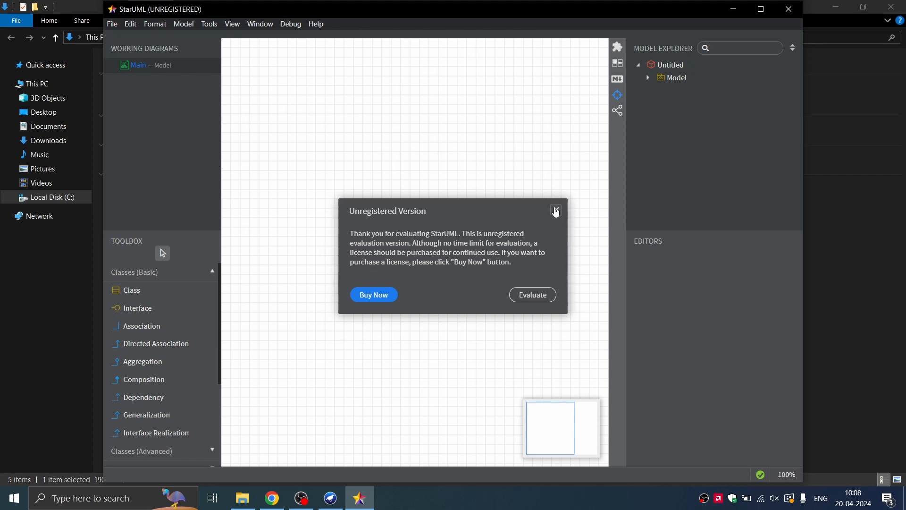
# Dismiss the Unregistered Version notice, leaving the empty Main diagram workspace.
pyautogui.click(553, 209)
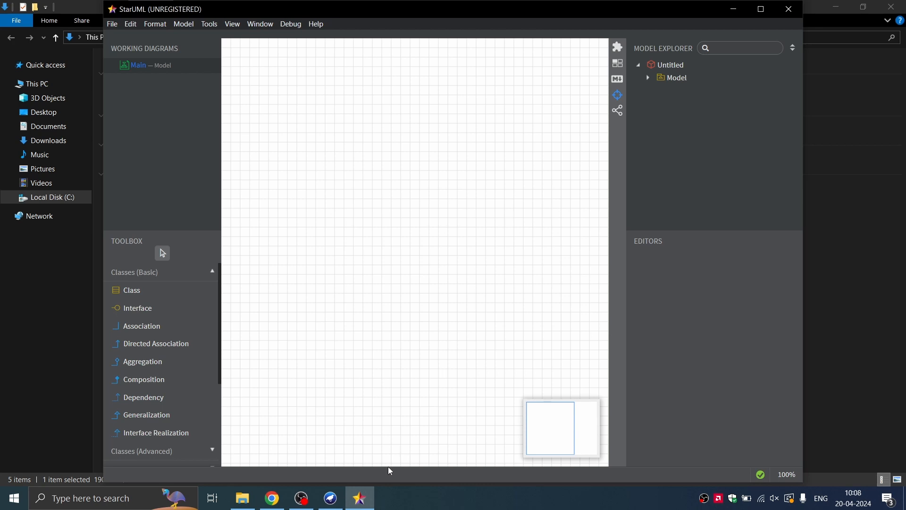
pyautogui.moveTo(299, 497)
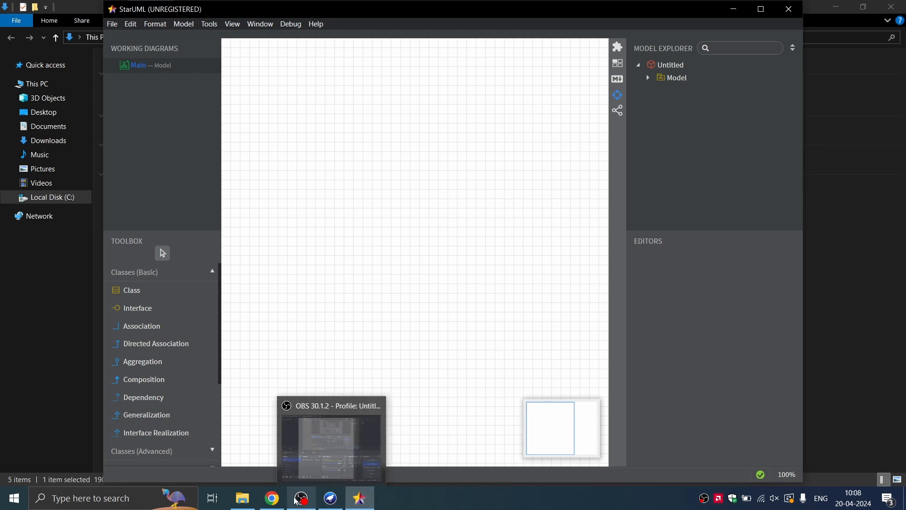